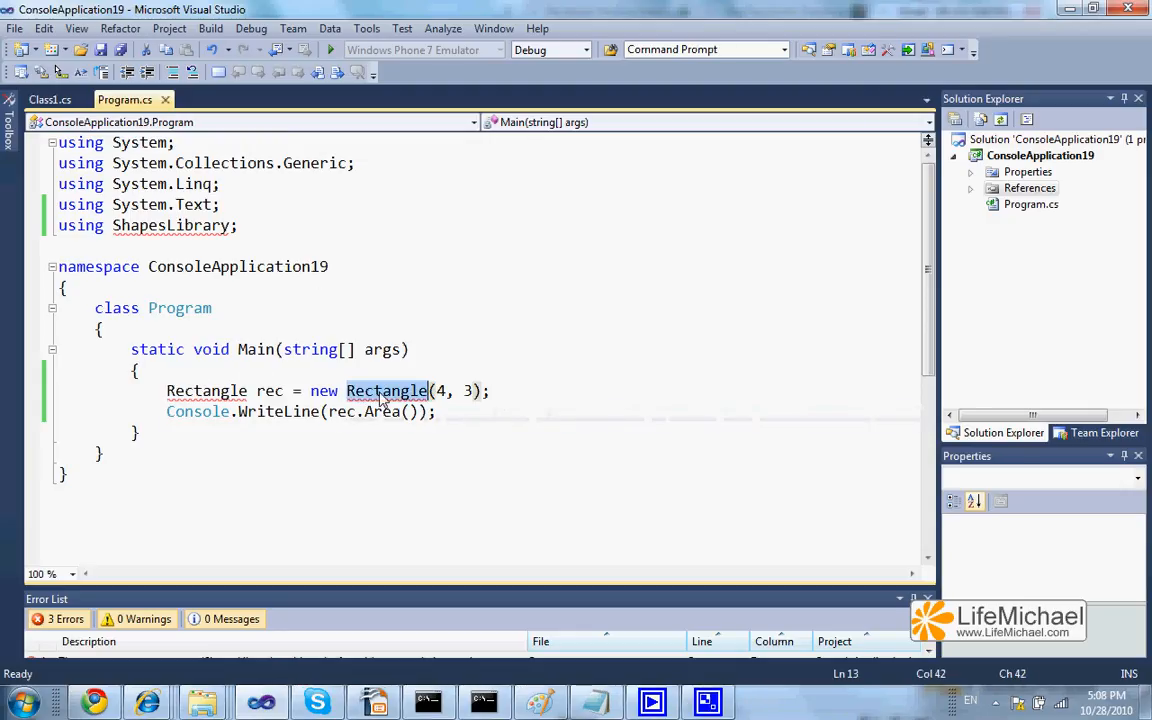
pyautogui.moveTo(172, 224)
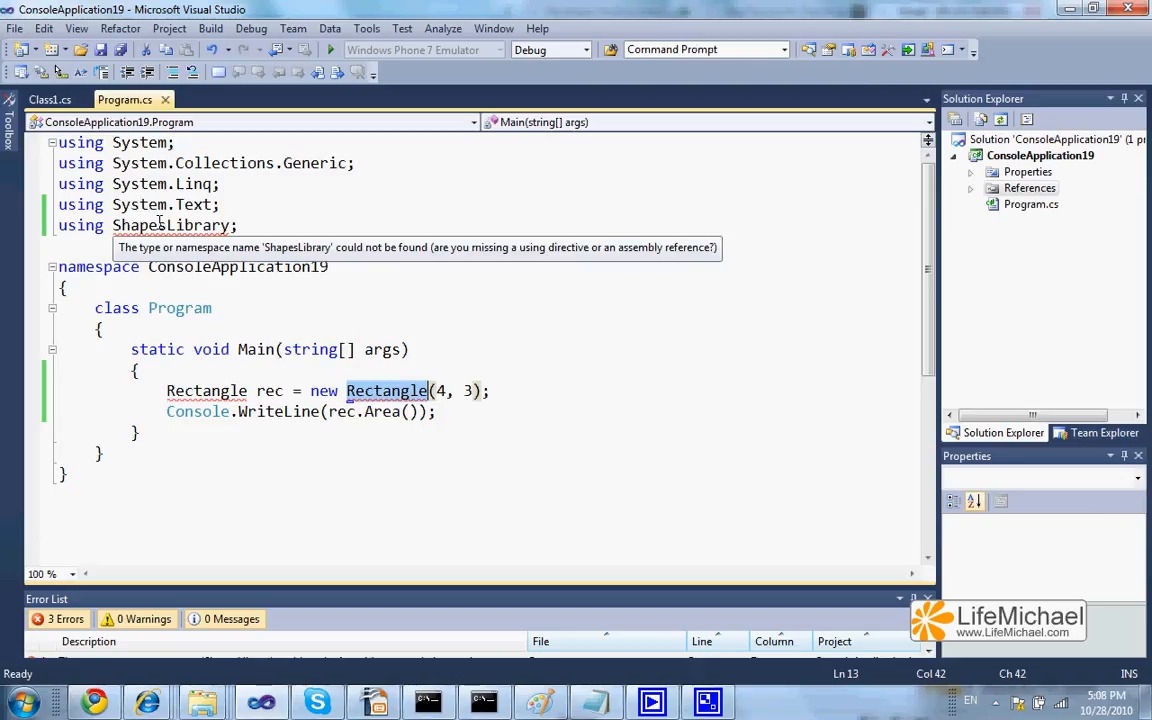
pyautogui.moveTo(60, 104)
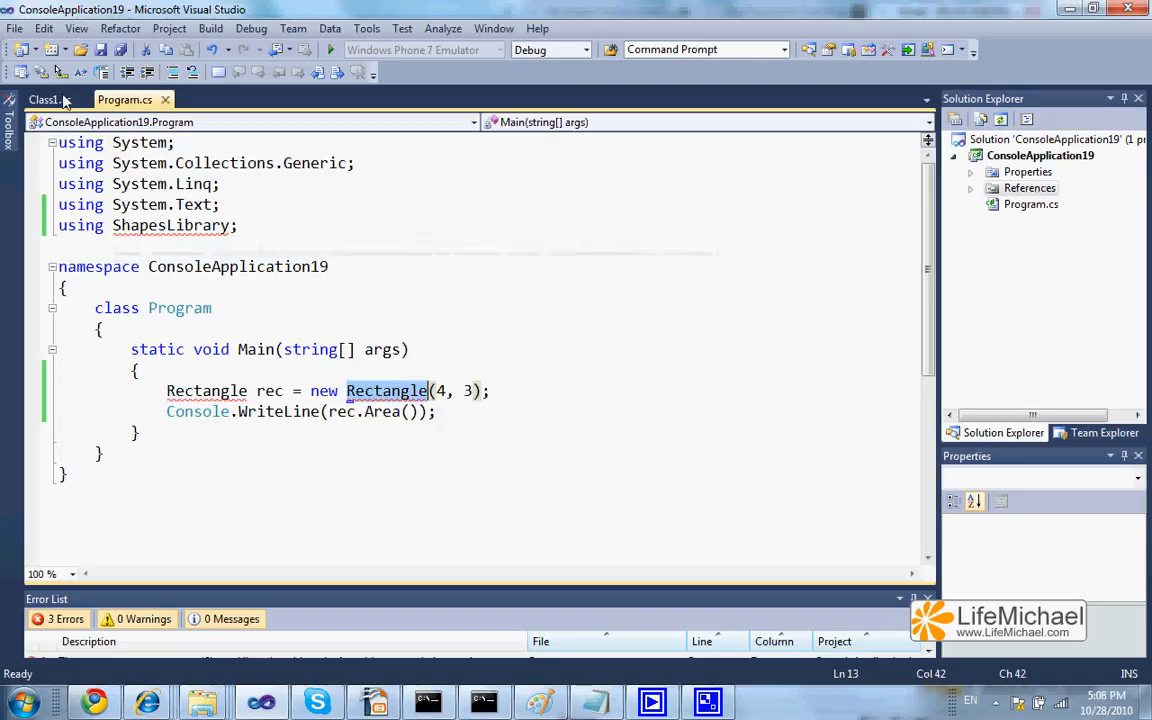
# View the Rectangle class source in Class1.cs of the ShapesLibrary namespace.
pyautogui.click(46, 100)
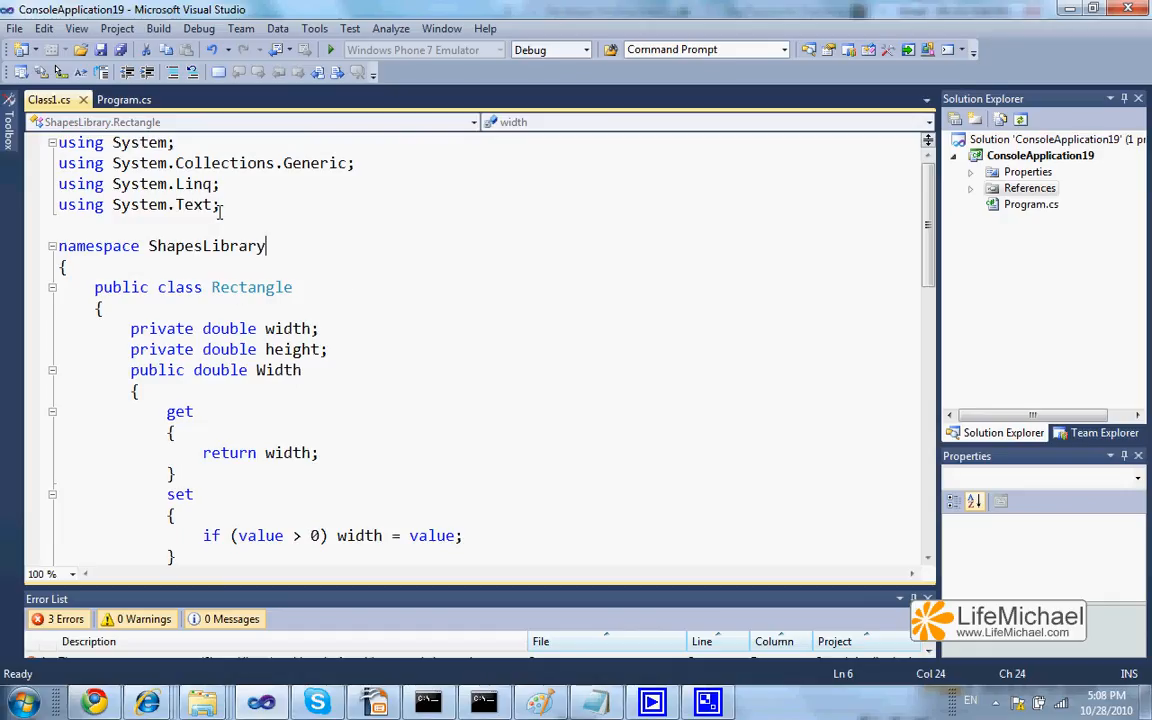
pyautogui.click(136, 100)
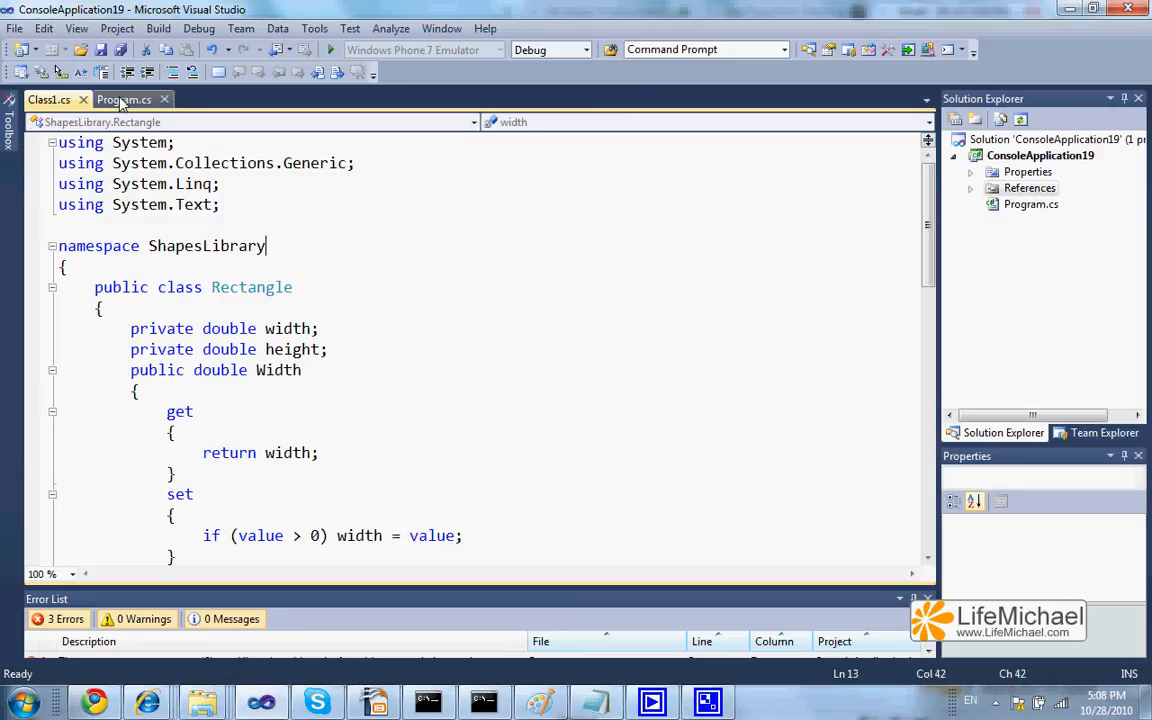
# Switch back to Program.cs, where the ShapesLibrary using directive is still unresolved.
pyautogui.click(130, 98)
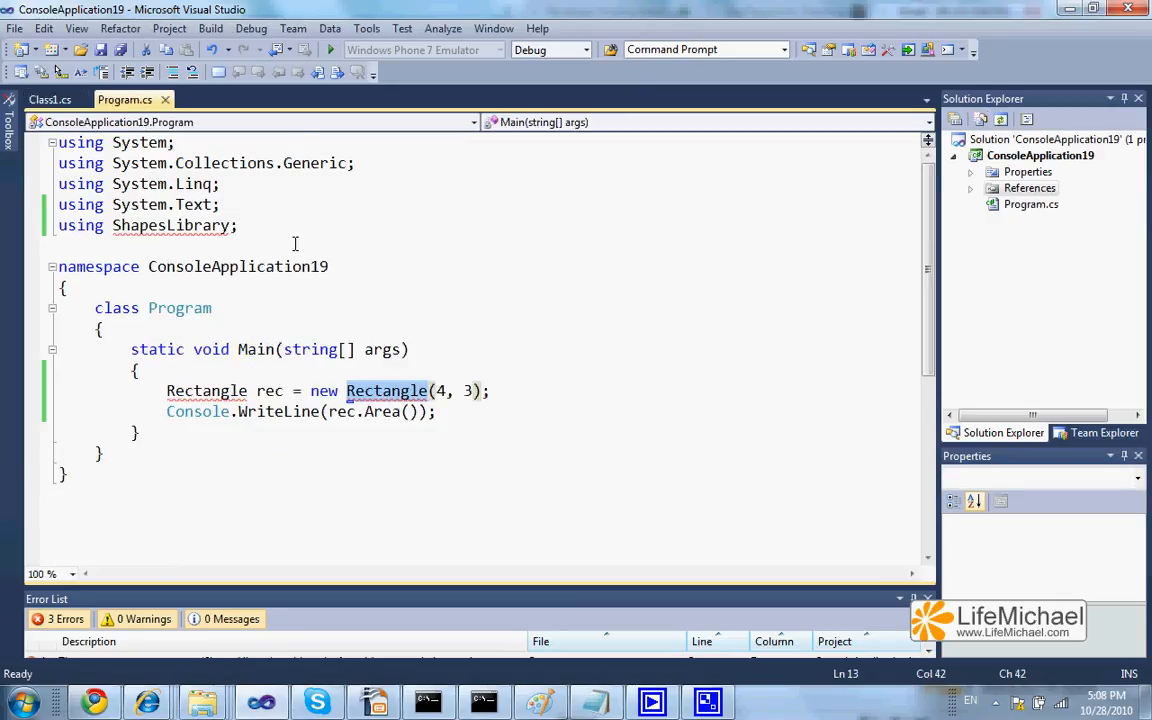
pyautogui.moveTo(412, 200)
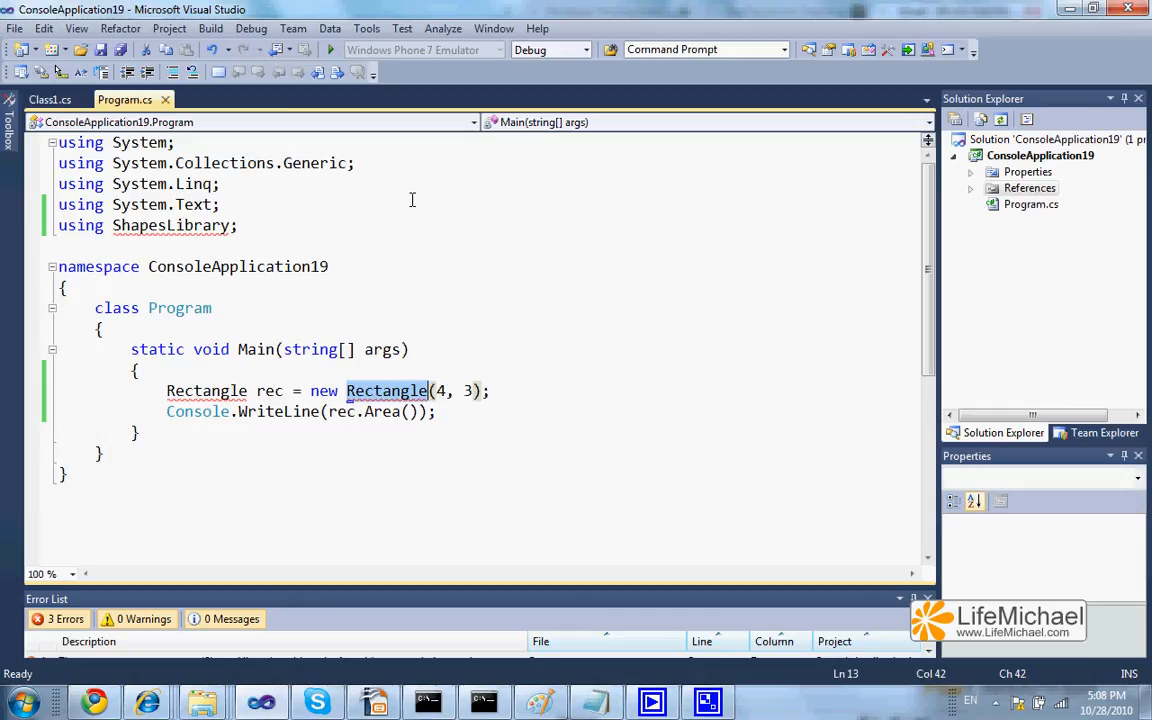
pyautogui.moveTo(648, 192)
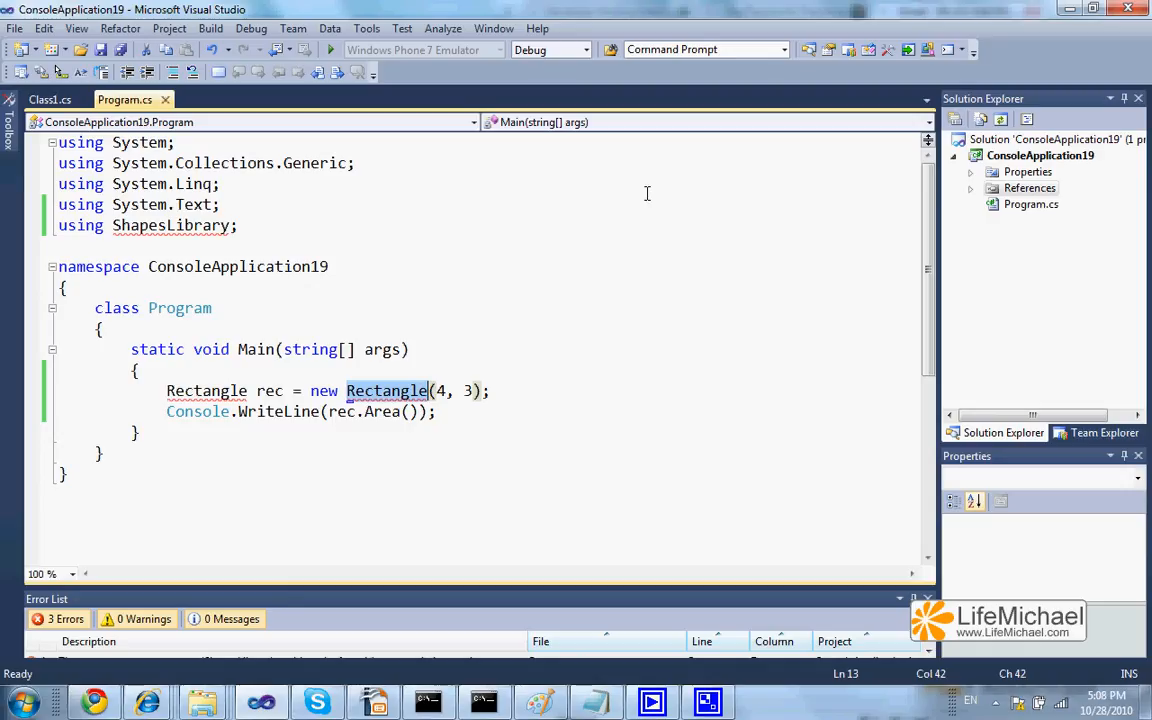
pyautogui.moveTo(1028, 188)
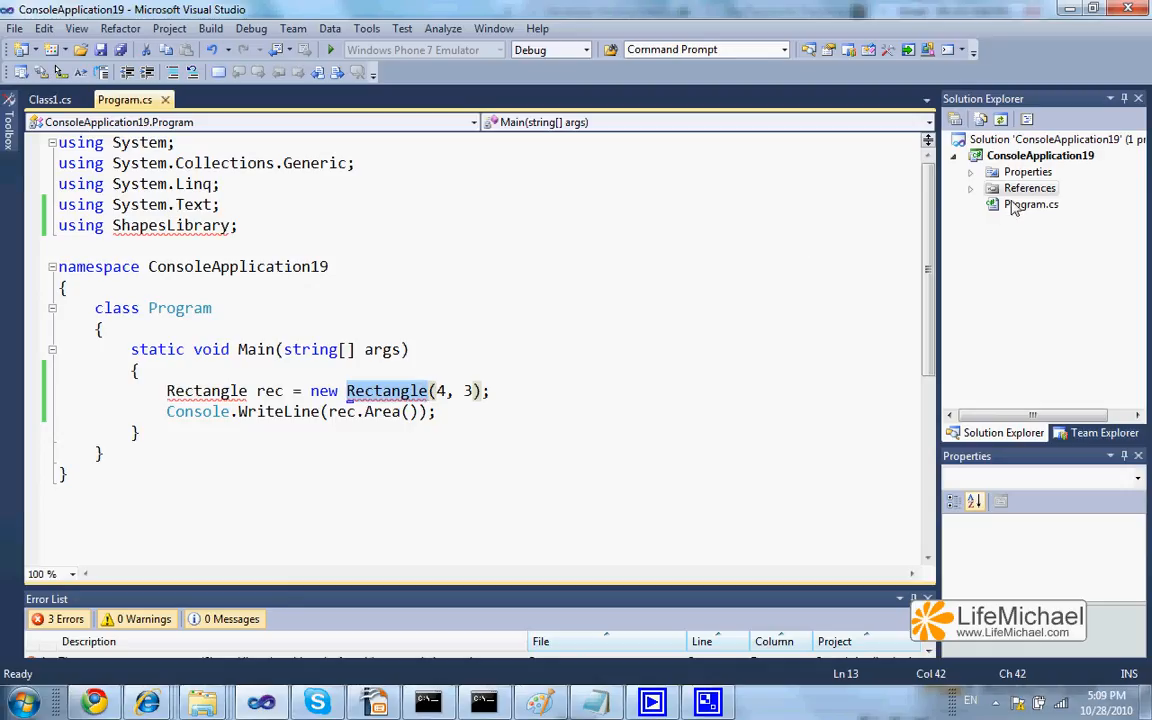
# Expand the console project's References node and bring up its context menu for Add Reference.
pyautogui.click(970, 188)
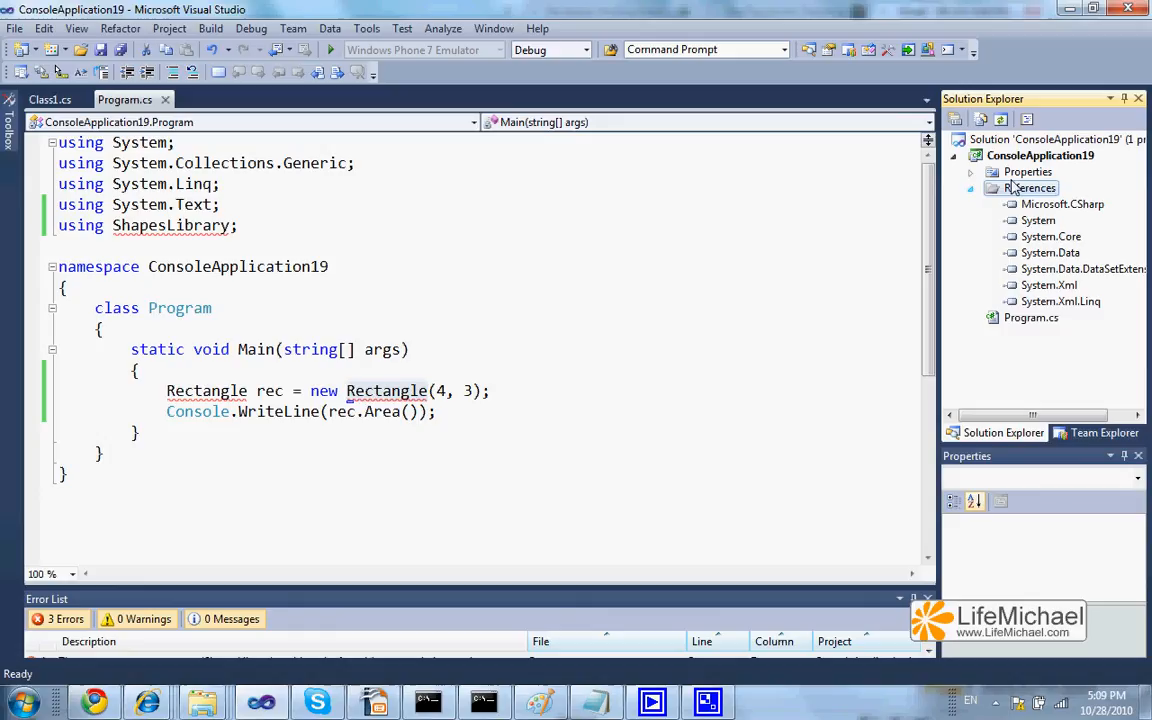
pyautogui.rightClick(1030, 188)
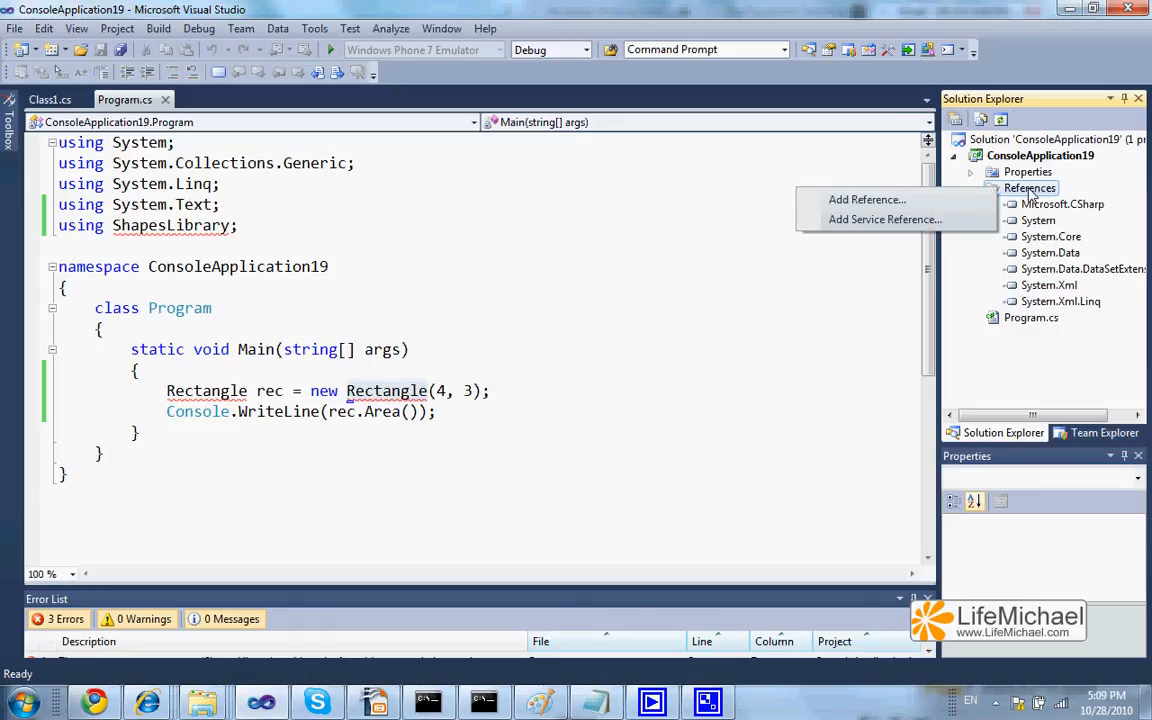
pyautogui.moveTo(868, 200)
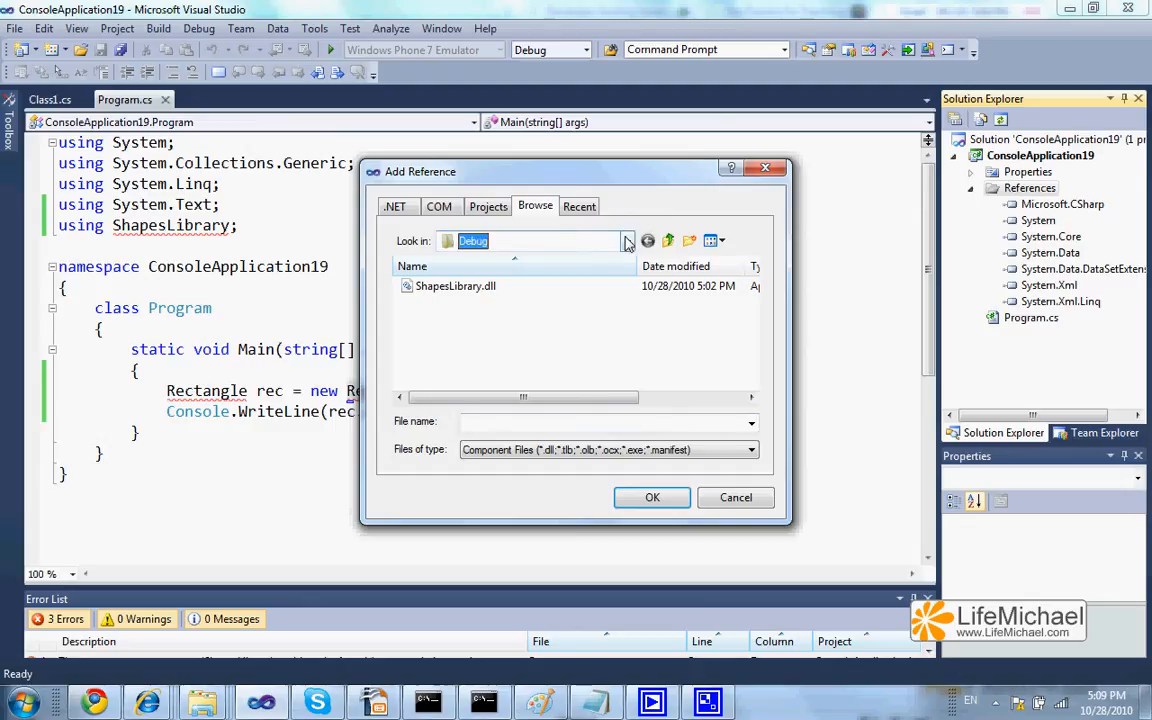
# Browse into the ShapesLibrary project's bin folder toward the Debug build of ShapesLibrary.dll.
pyautogui.click(626, 240)
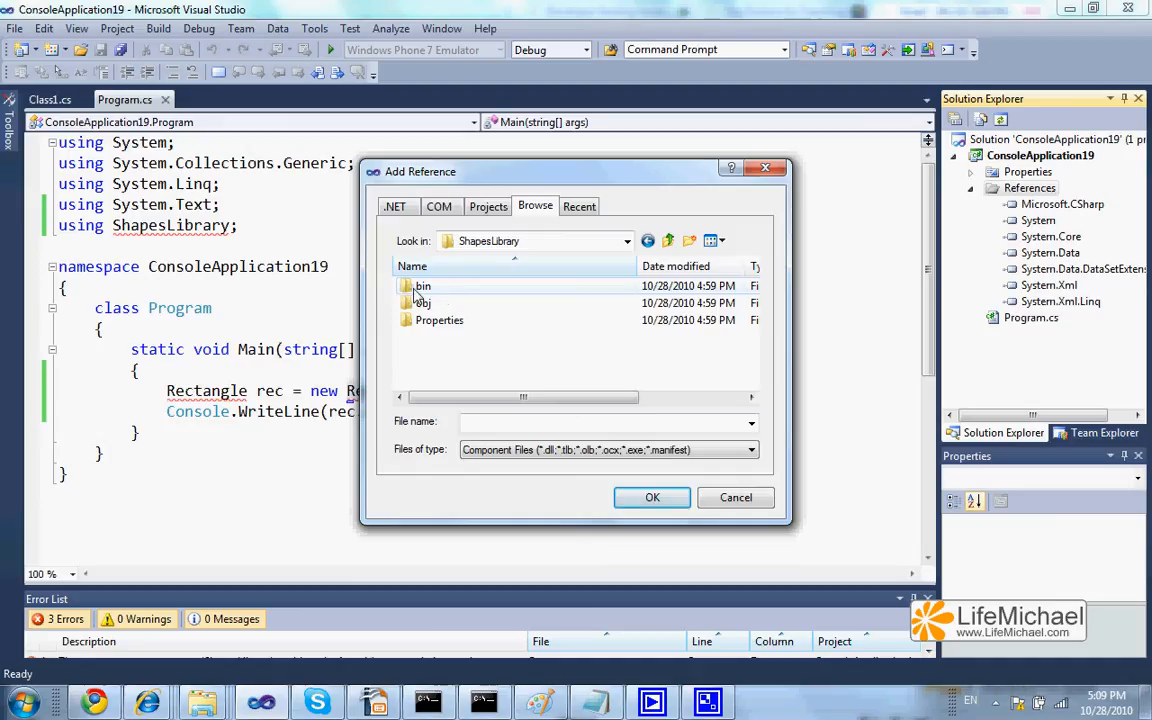
pyautogui.doubleClick(420, 284)
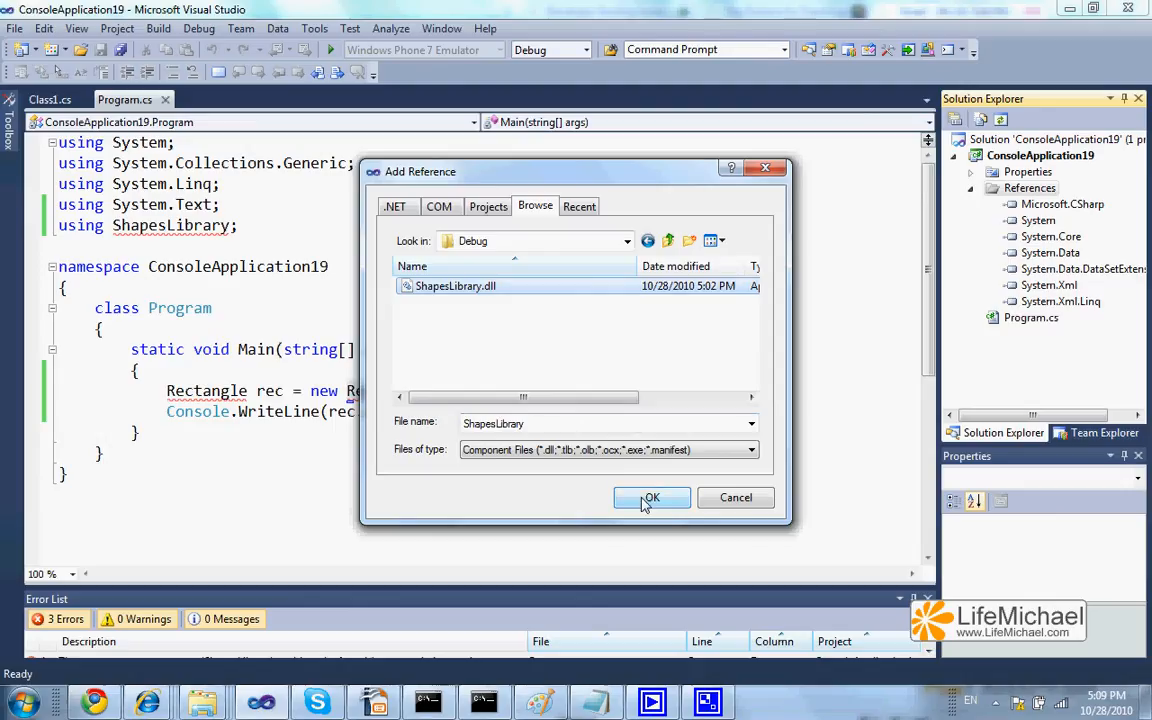
# Add ShapesLibrary.dll as a reference clearing the errors, then Start Without Debugging.
pyautogui.click(652, 496)
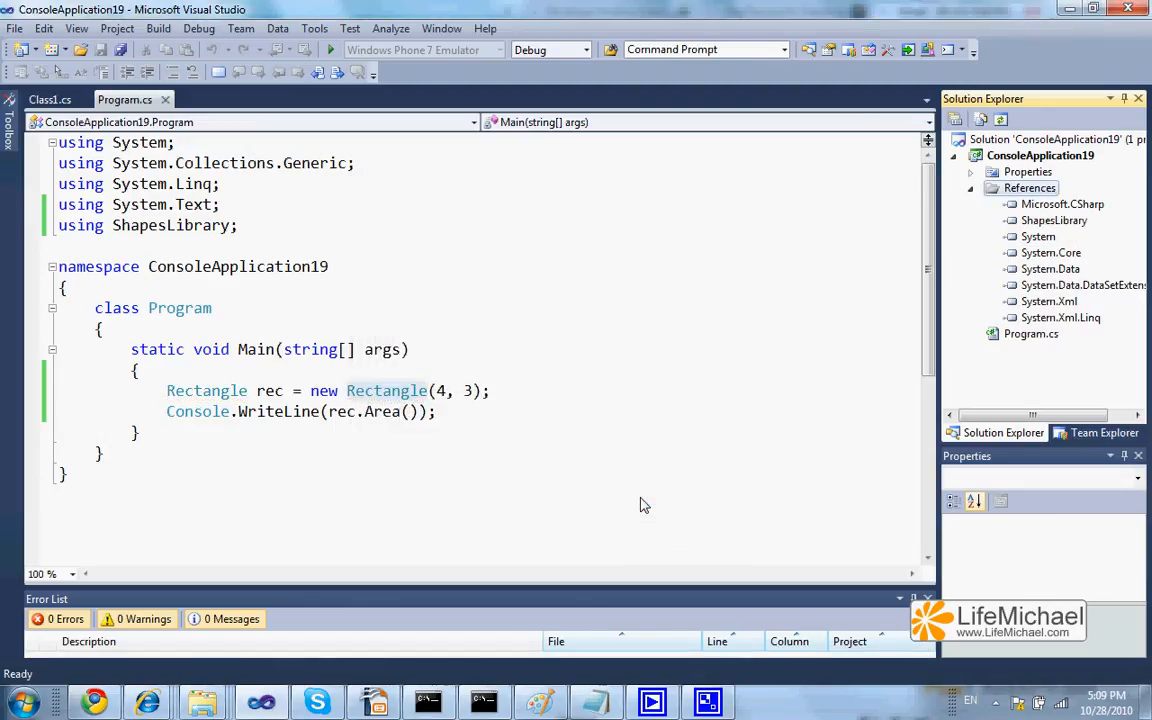
pyautogui.moveTo(210, 244)
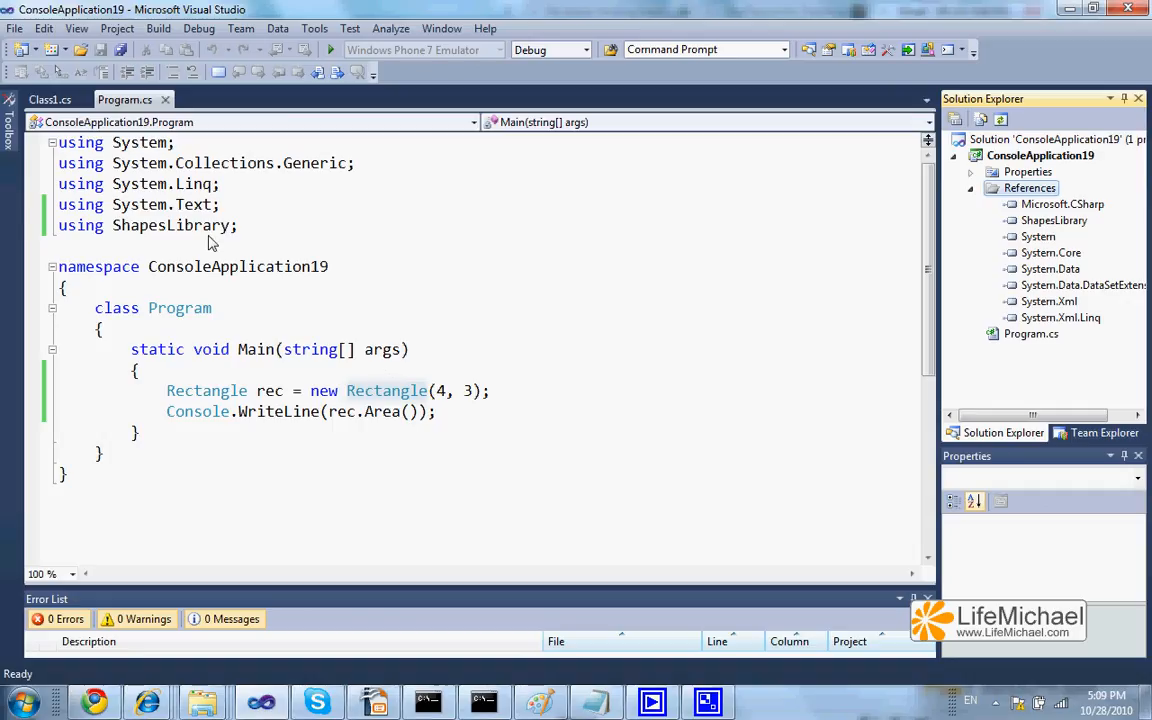
pyautogui.moveTo(310, 290)
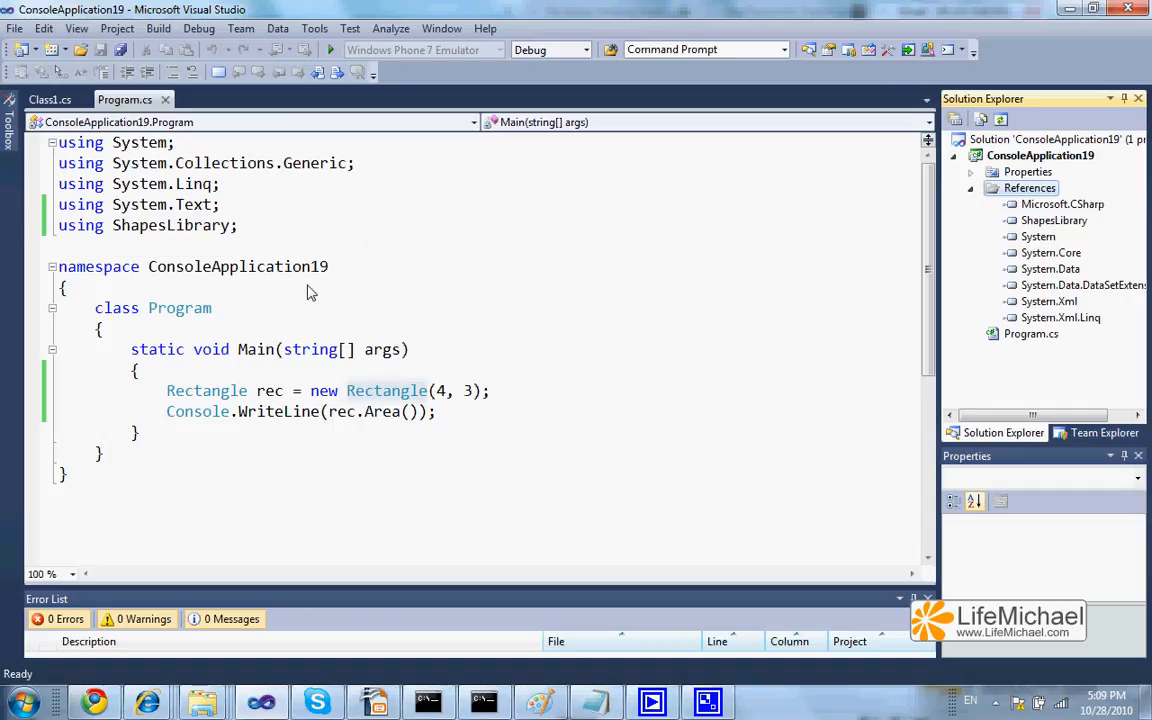
pyautogui.moveTo(360, 306)
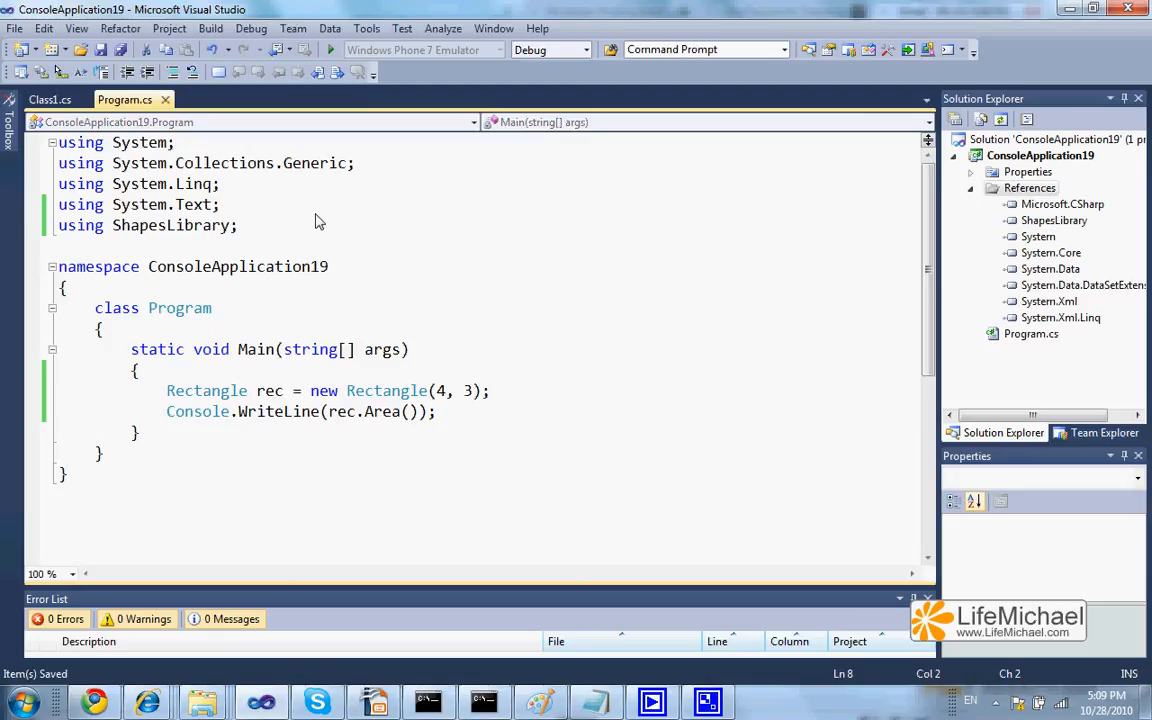
pyautogui.click(252, 28)
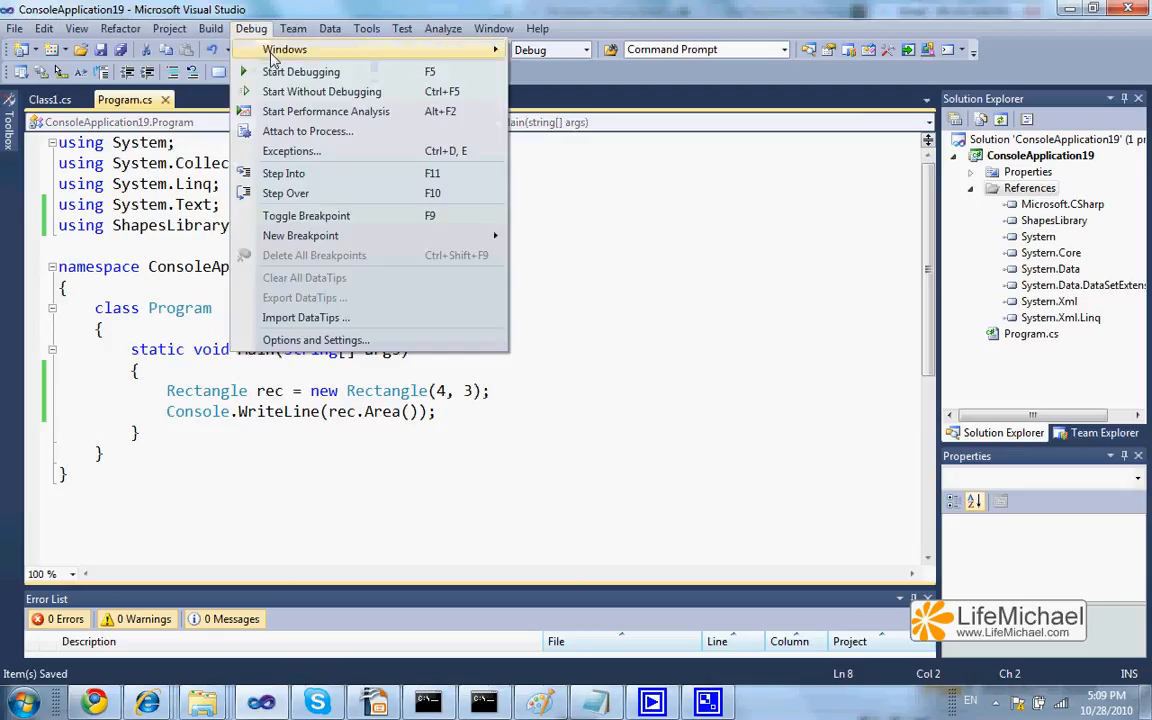
pyautogui.click(300, 72)
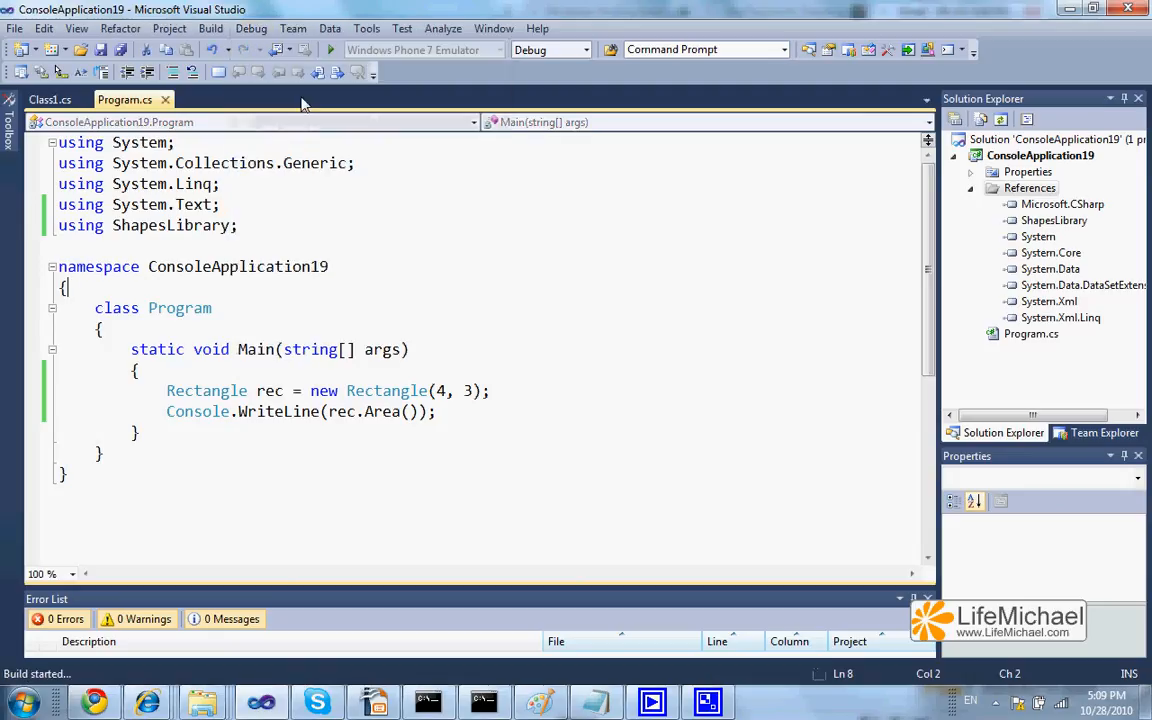